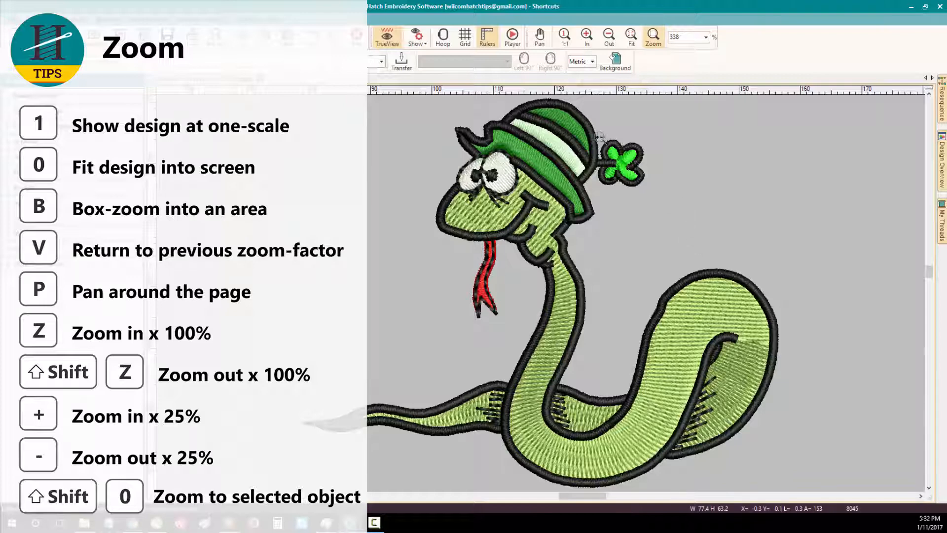
Step: Zoom into the snake's head and pan along its hat, stitched outline and chin
{"action": "left_click_drag", "start_coordinate": [577, 128], "coordinate": [664, 202]}
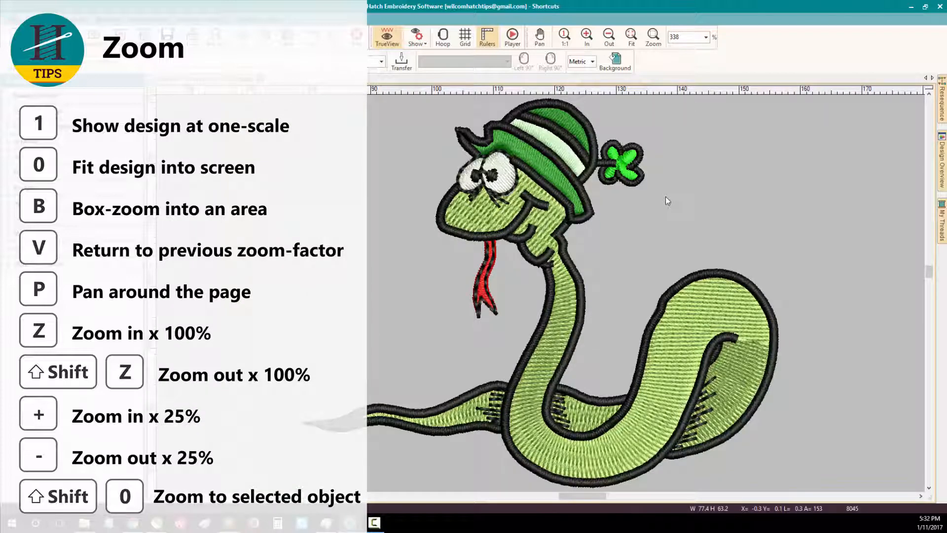
{"action": "left_click_drag", "start_coordinate": [444, 168], "coordinate": [477, 194]}
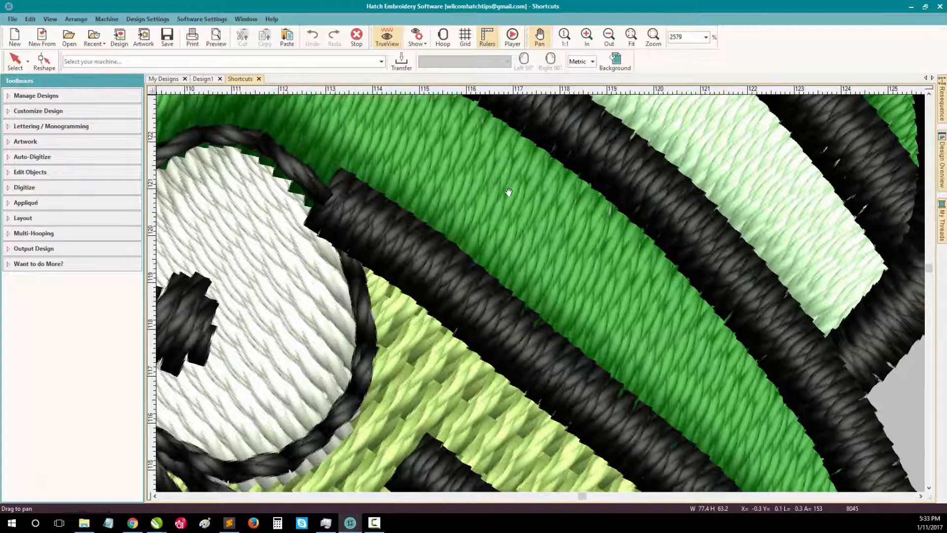
{"action": "left_click_drag", "start_coordinate": [509, 192], "coordinate": [495, 327]}
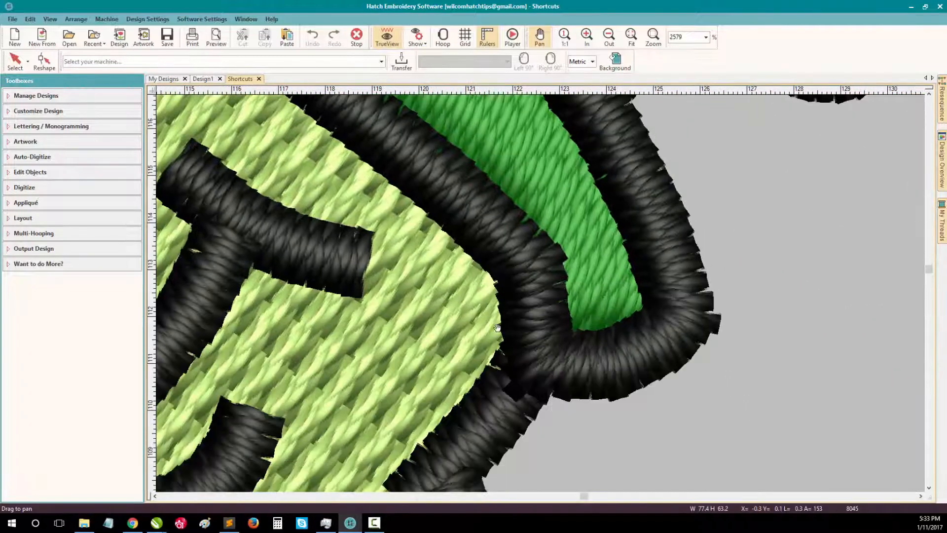
{"action": "left_click_drag", "start_coordinate": [495, 327], "coordinate": [610, 245]}
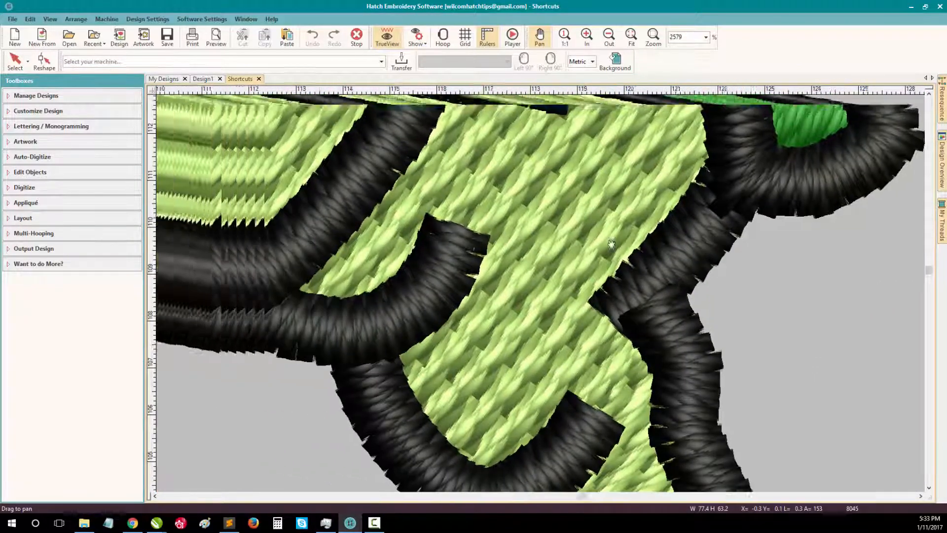
{"action": "left_click_drag", "start_coordinate": [610, 243], "coordinate": [582, 309]}
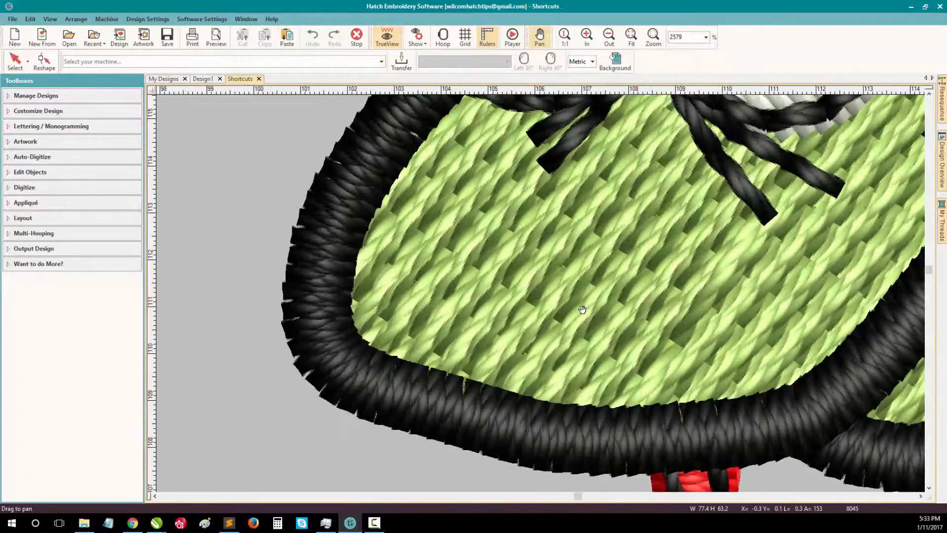
{"action": "left_click", "coordinate": [628, 36]}
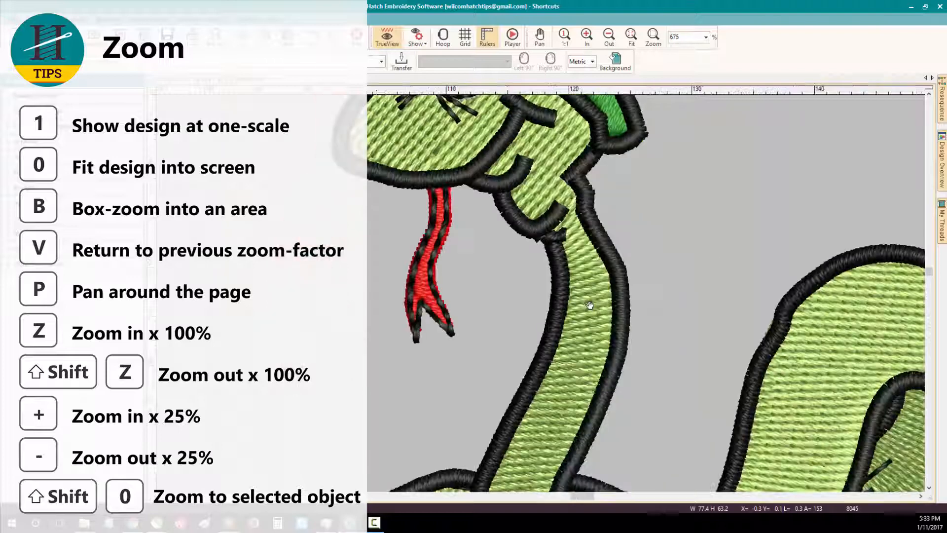
Step: Zoom out with the minus key and fit the whole snake design back into the window
{"action": "key", "text": "-"}
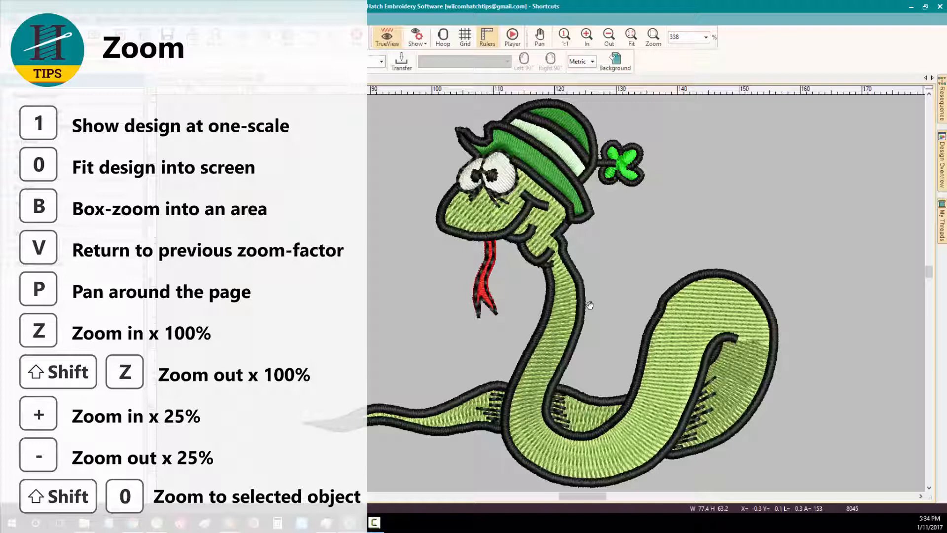
{"action": "left_click", "coordinate": [388, 37]}
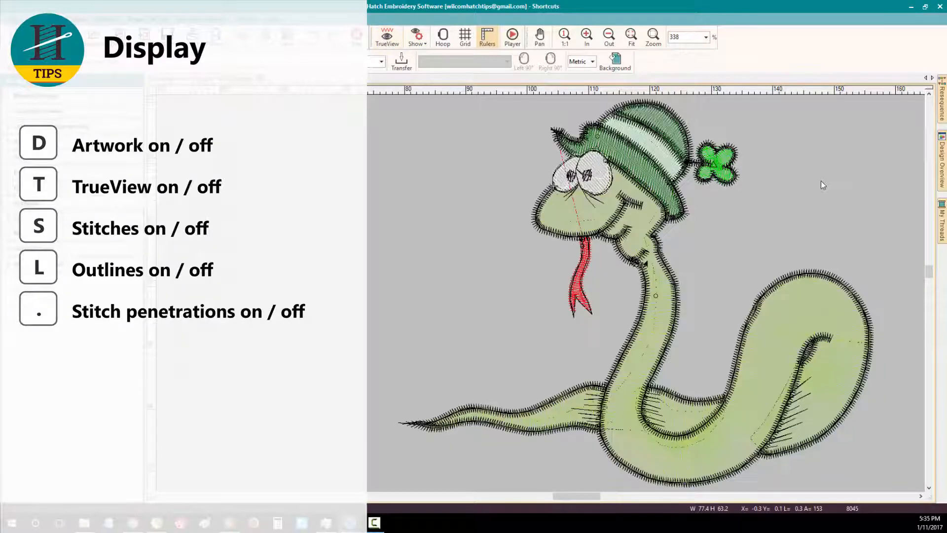
Step: Toggle TrueView thread rendering and stitch display on and off over the snake artwork
{"action": "key", "text": "T"}
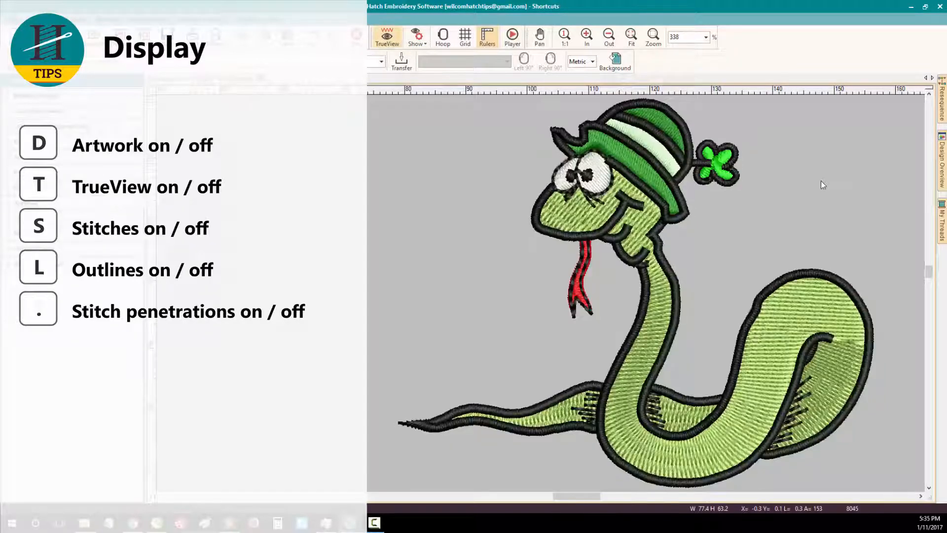
{"action": "key", "text": "t"}
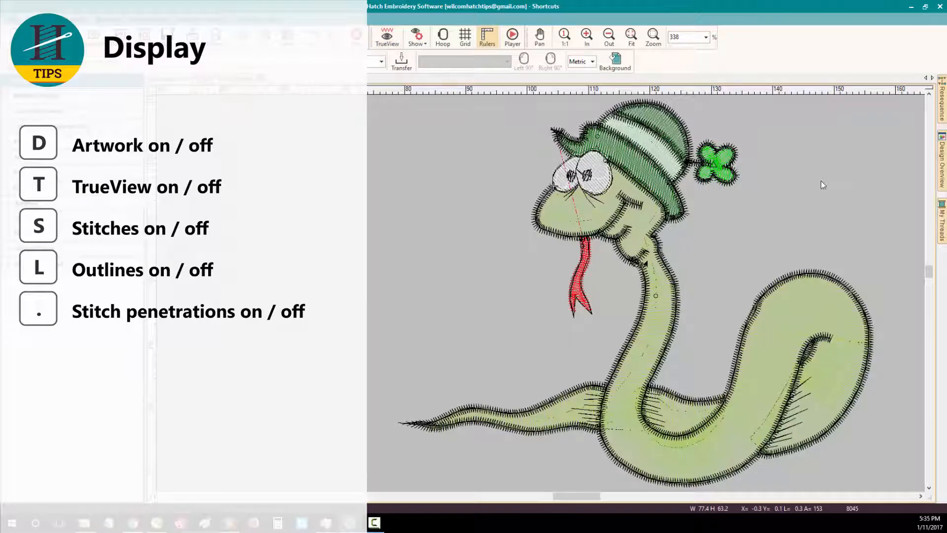
{"action": "key", "text": "S"}
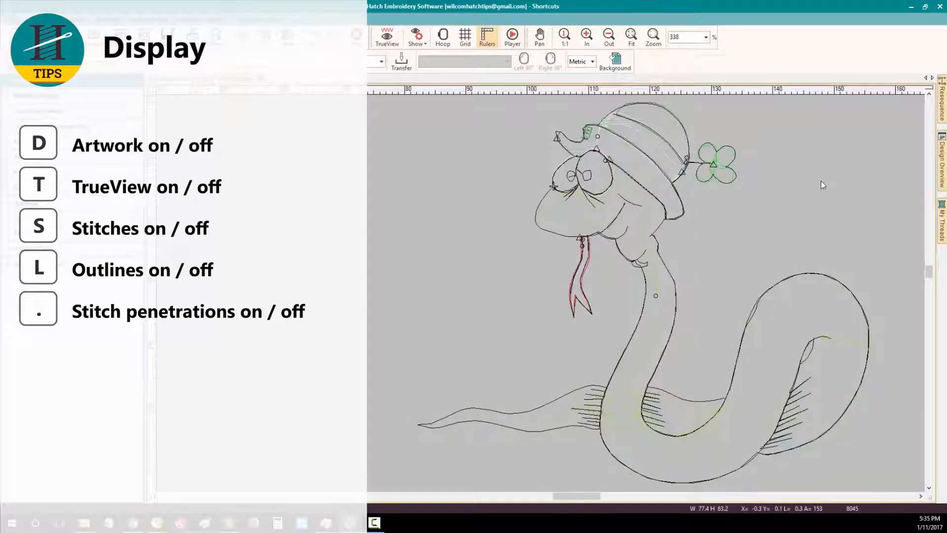
{"action": "key", "text": "t"}
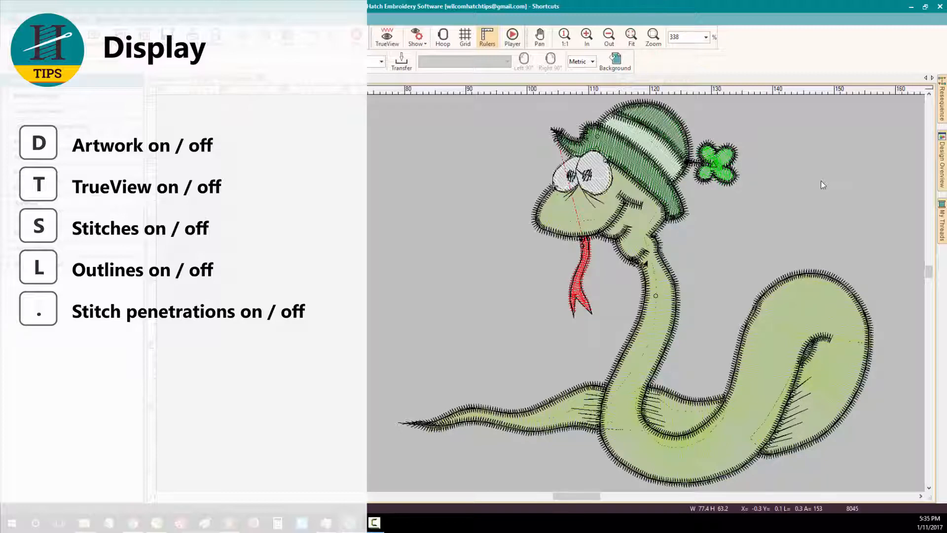
{"action": "key", "text": "."}
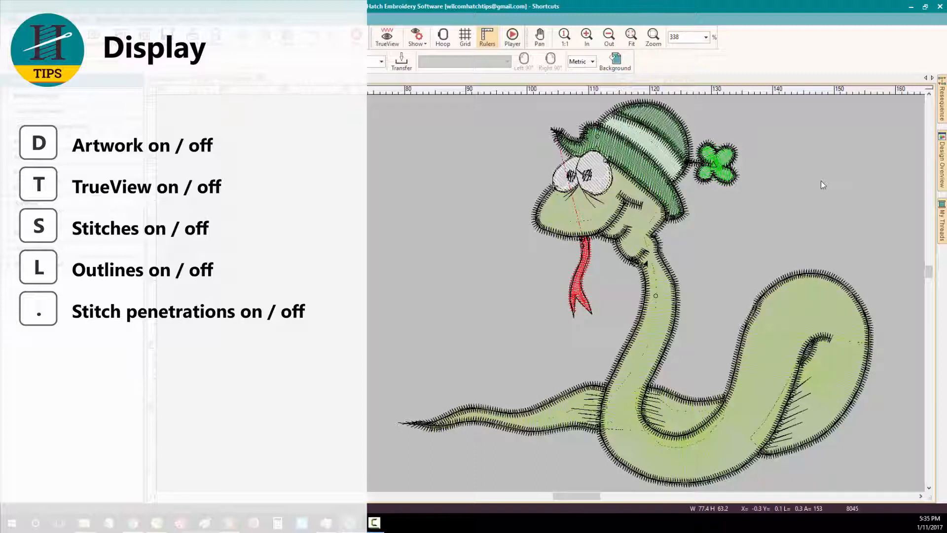
{"action": "mouse_move", "coordinate": [387, 286]}
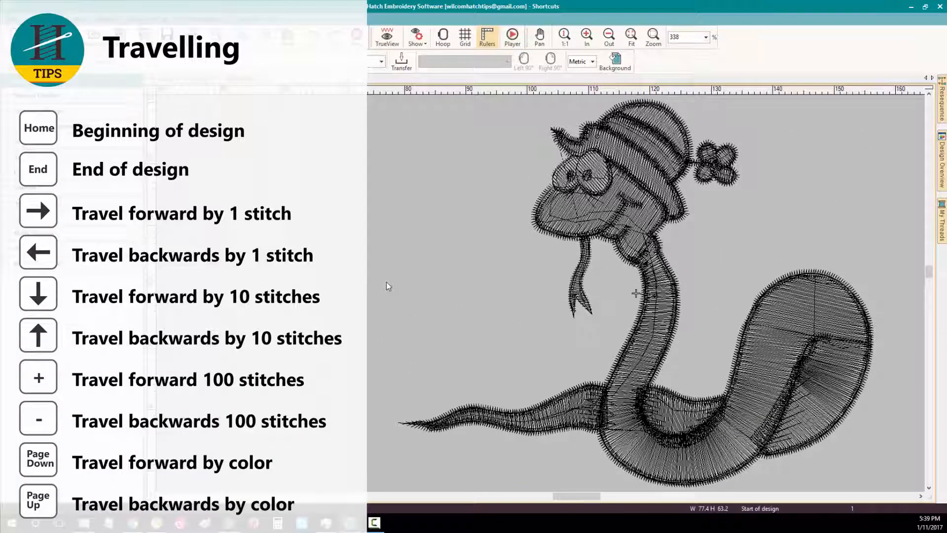
{"action": "left_click", "coordinate": [388, 36]}
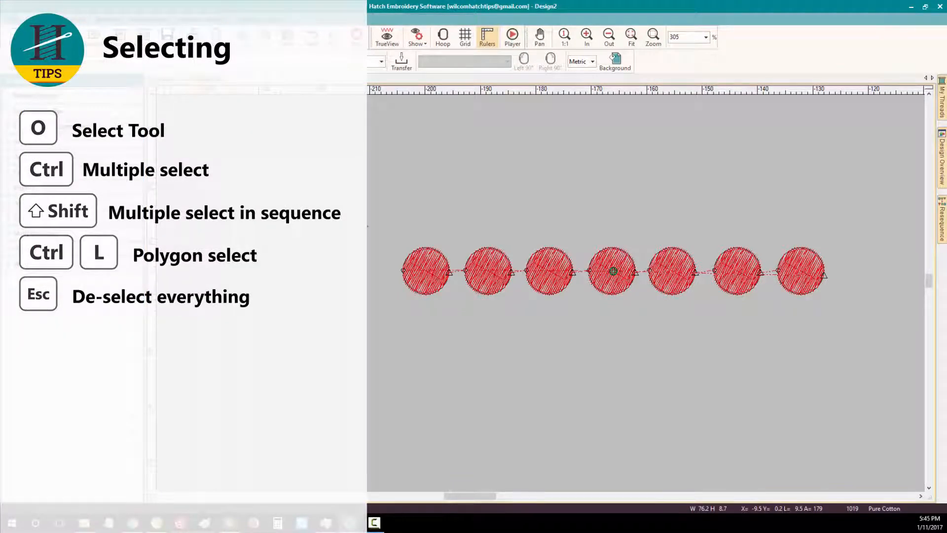
Step: Select the leftmost red circle, deselect it, and select it again on its own
{"action": "left_click", "coordinate": [426, 280]}
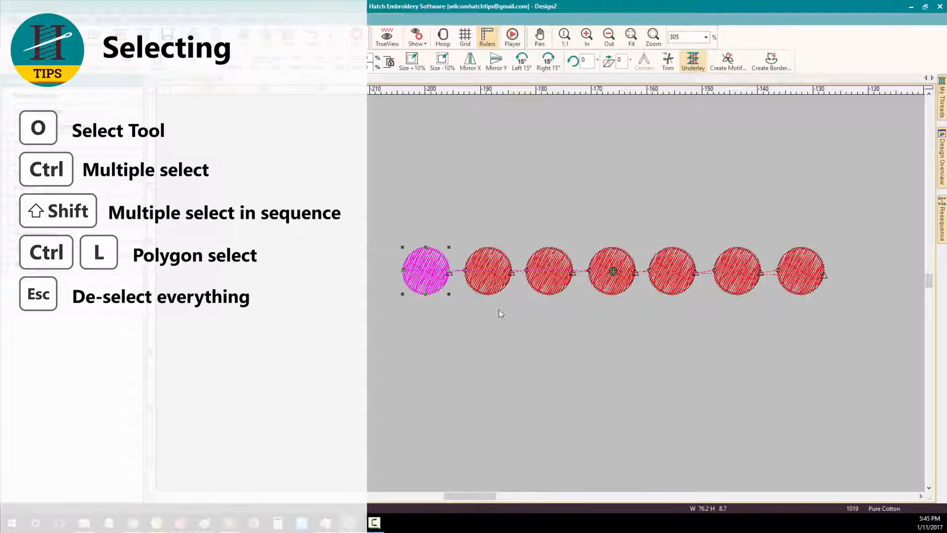
{"action": "left_click", "coordinate": [671, 273]}
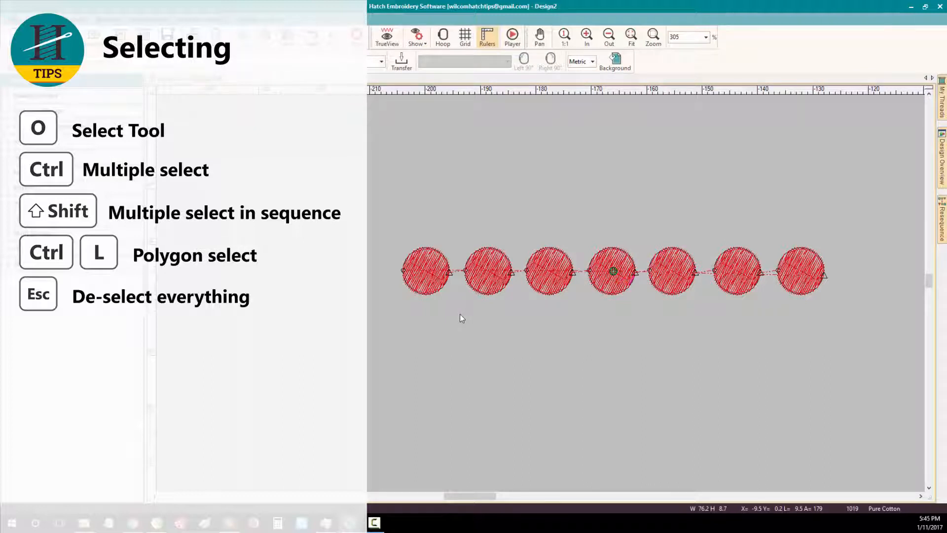
{"action": "left_click", "coordinate": [425, 271]}
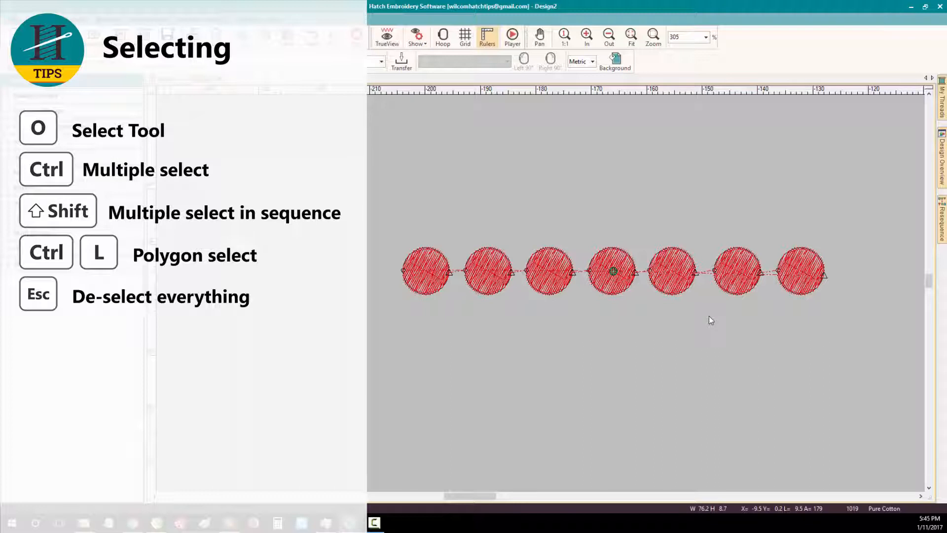
{"action": "left_click", "coordinate": [428, 283]}
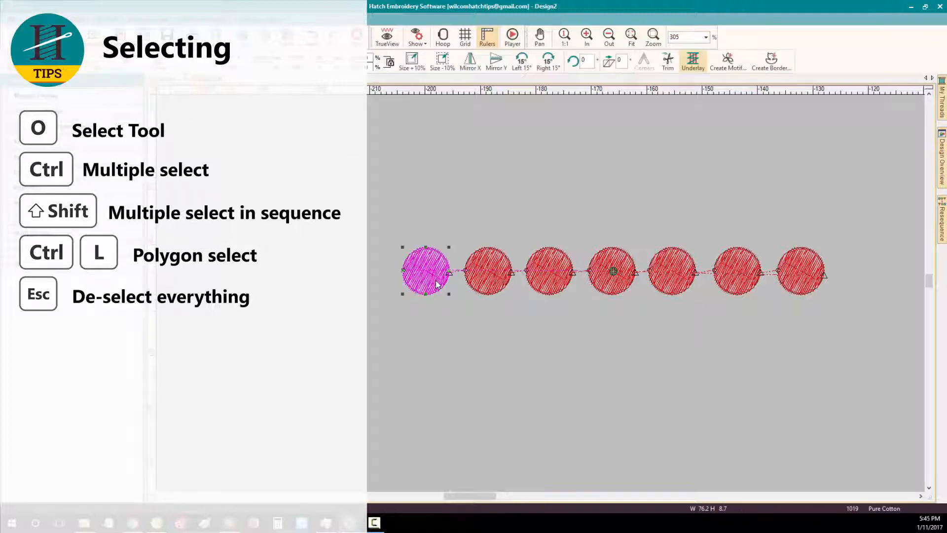
{"action": "mouse_move", "coordinate": [489, 312]}
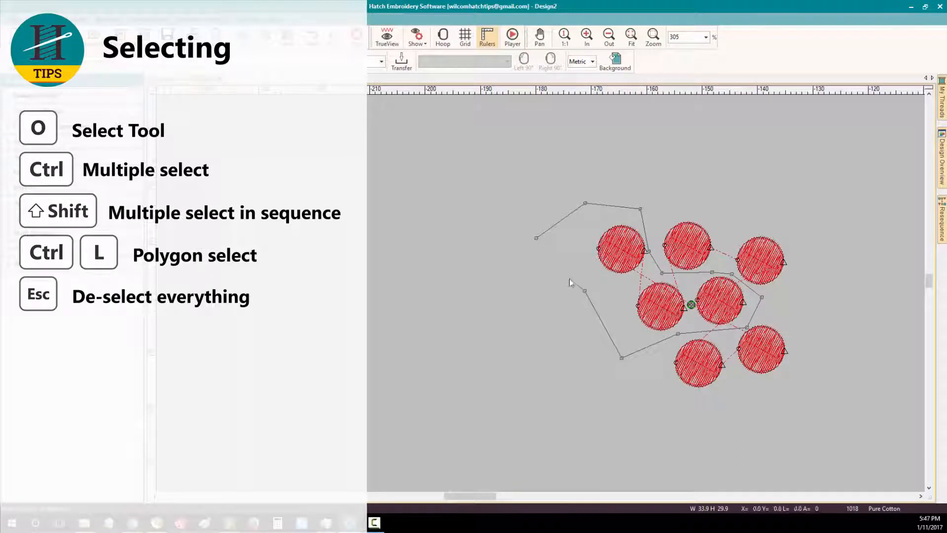
{"action": "mouse_move", "coordinate": [545, 258]}
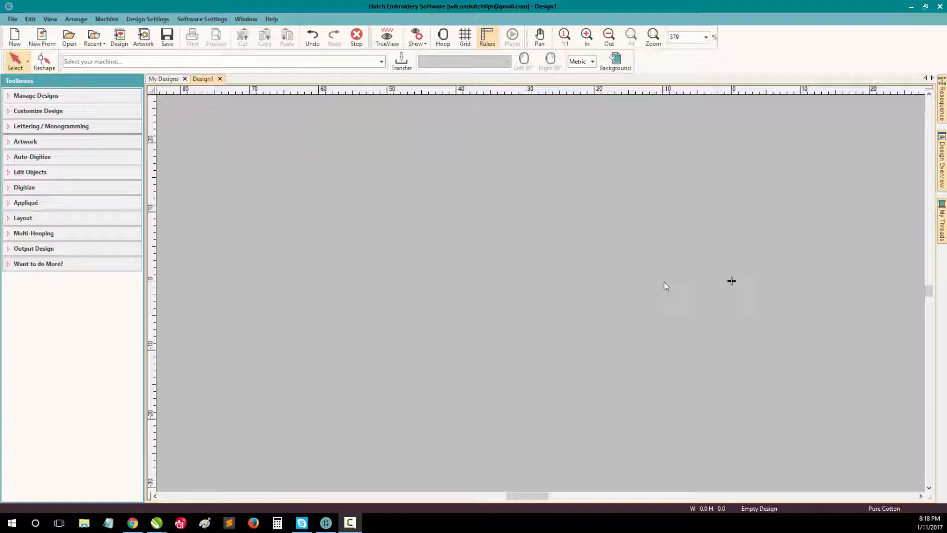
{"action": "mouse_move", "coordinate": [665, 289]}
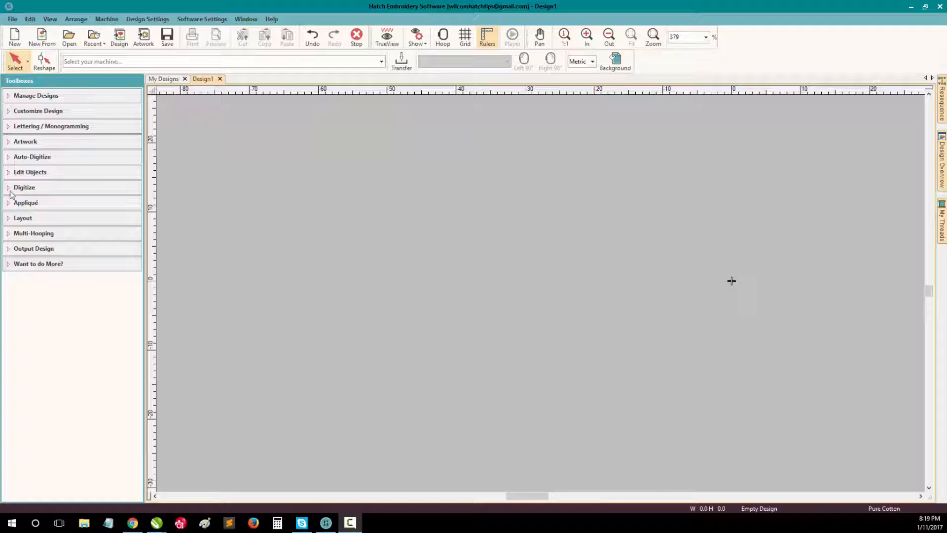
Step: Digitize the first curved red satin block on the left with Digitize Blocks
{"action": "left_click", "coordinate": [24, 188]}
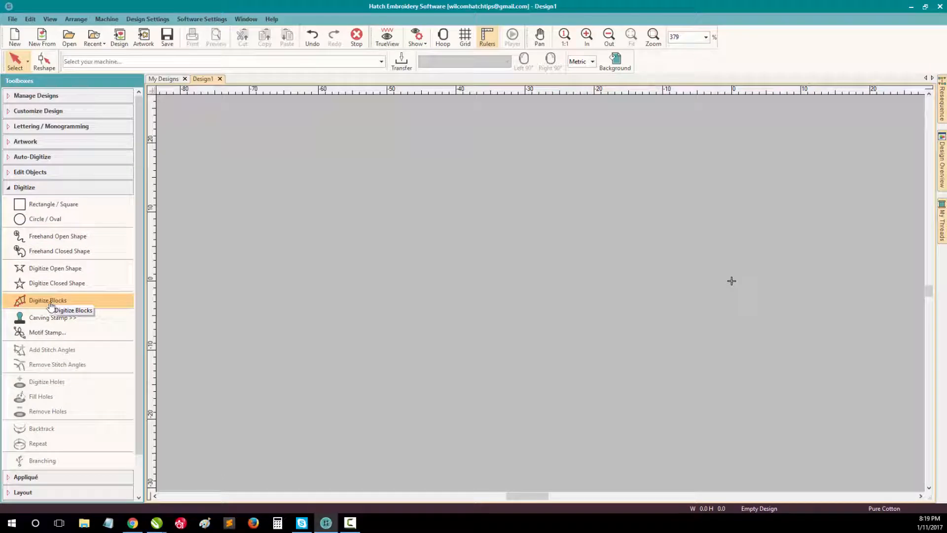
{"action": "left_click", "coordinate": [47, 300]}
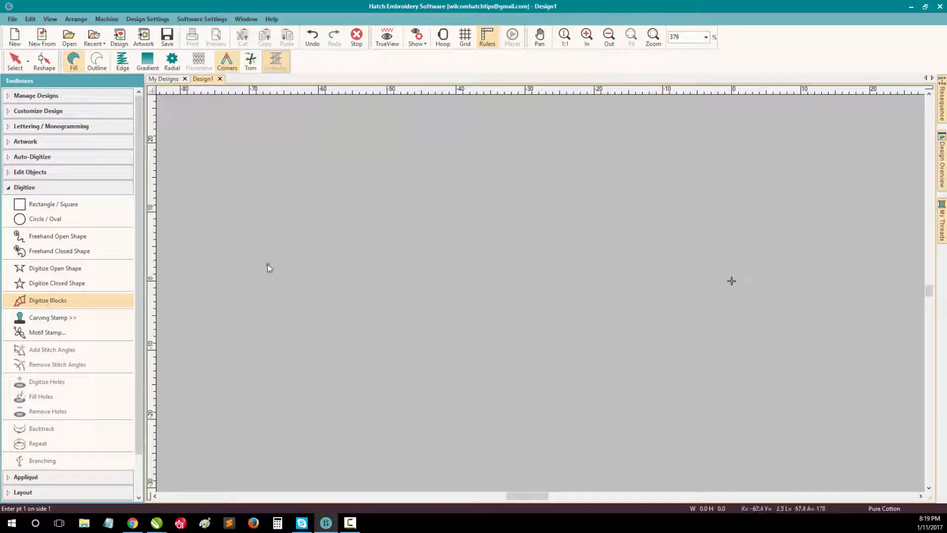
{"action": "left_click", "coordinate": [448, 255]}
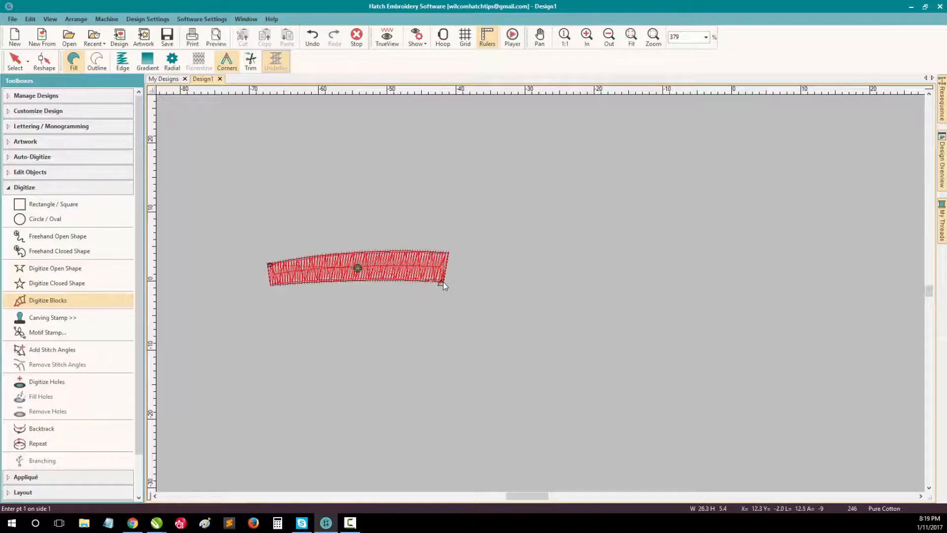
{"action": "mouse_move", "coordinate": [61, 274]}
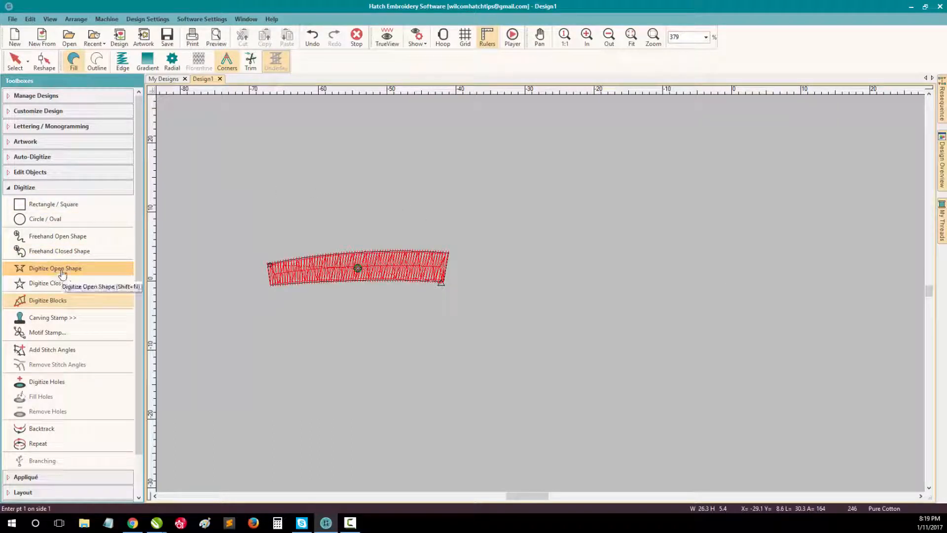
{"action": "left_click", "coordinate": [56, 268]}
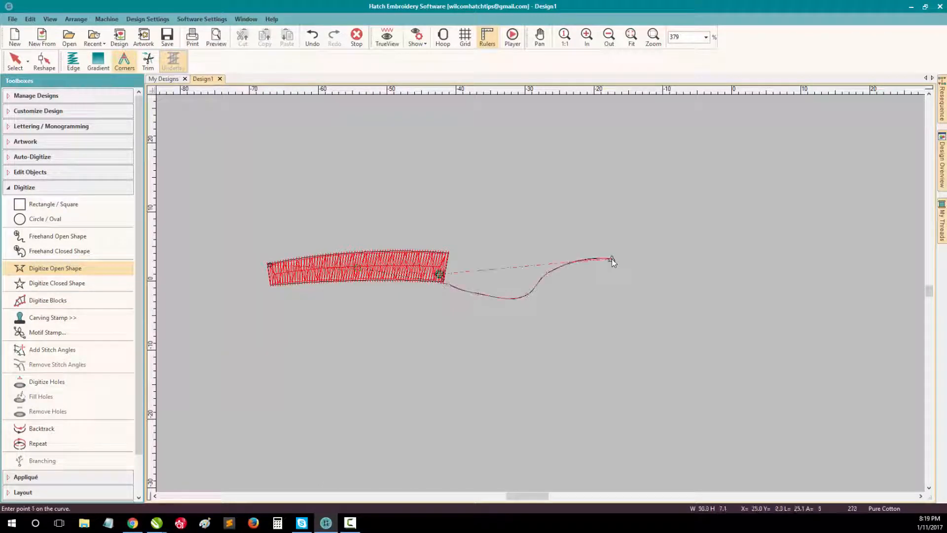
Step: Add a wavy run stitch line from the block and start a second block at its right end
{"action": "left_click", "coordinate": [48, 300]}
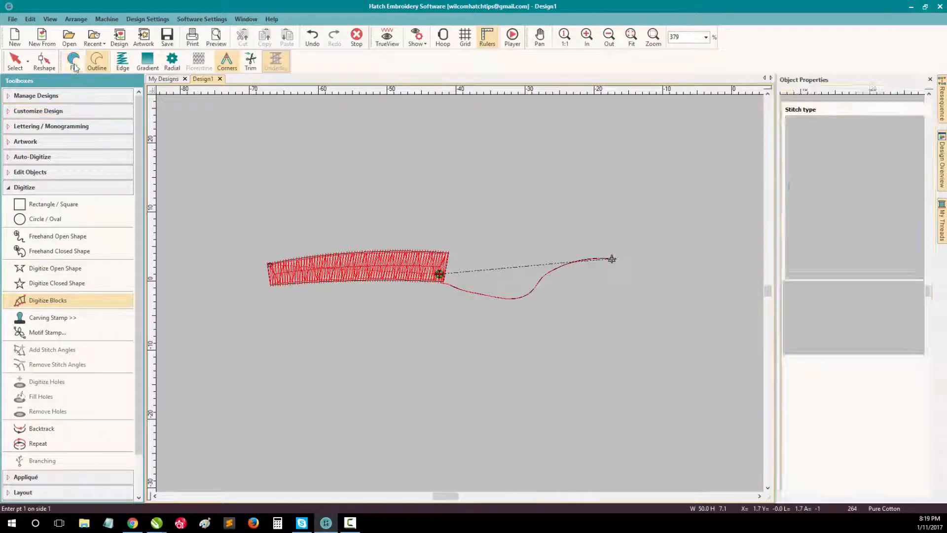
{"action": "left_click", "coordinate": [610, 258]}
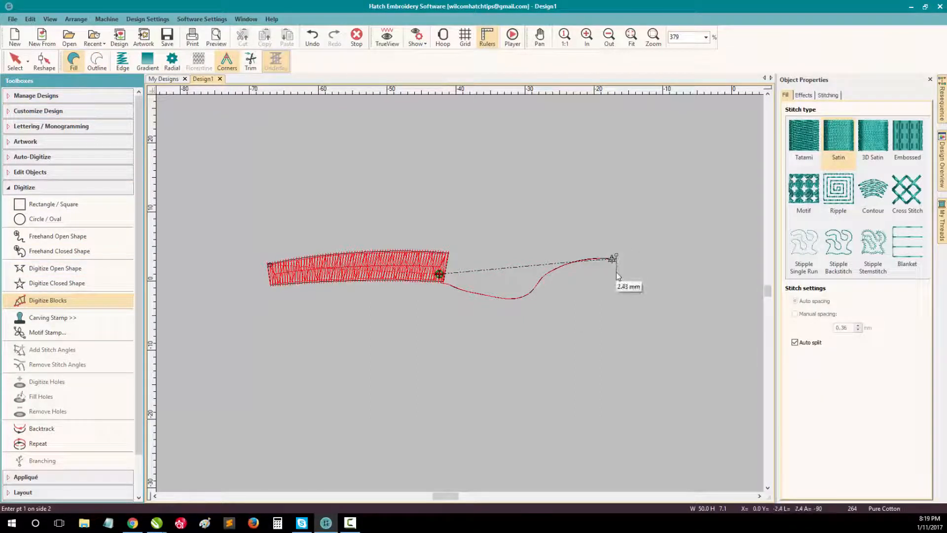
{"action": "left_click", "coordinate": [711, 262]}
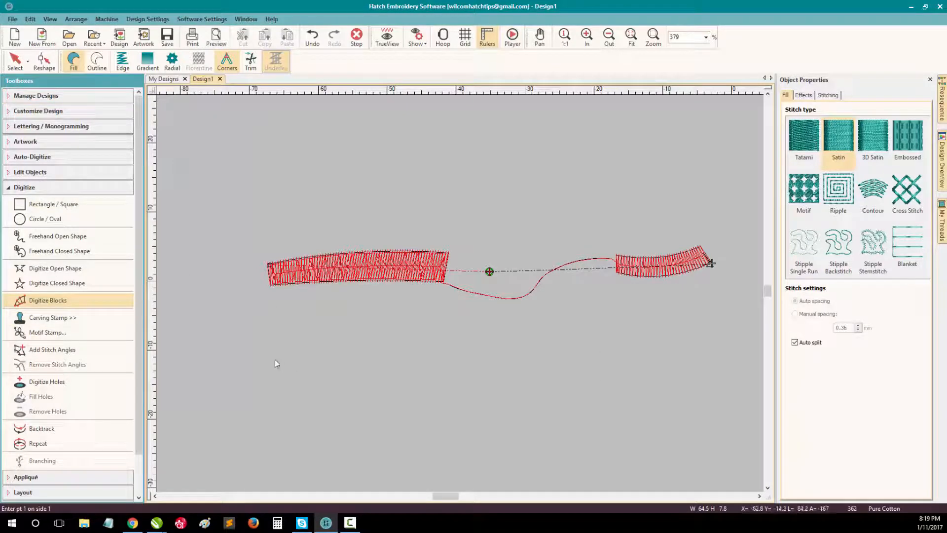
Step: Digitize a third satin block below the first, switching to a run line with Space Bar
{"action": "left_click", "coordinate": [343, 365]}
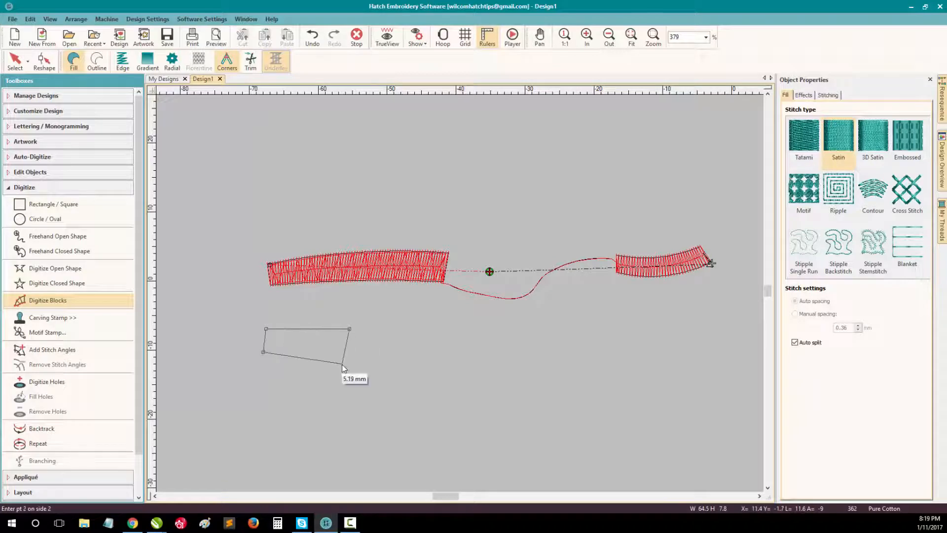
{"action": "left_click", "coordinate": [428, 358]}
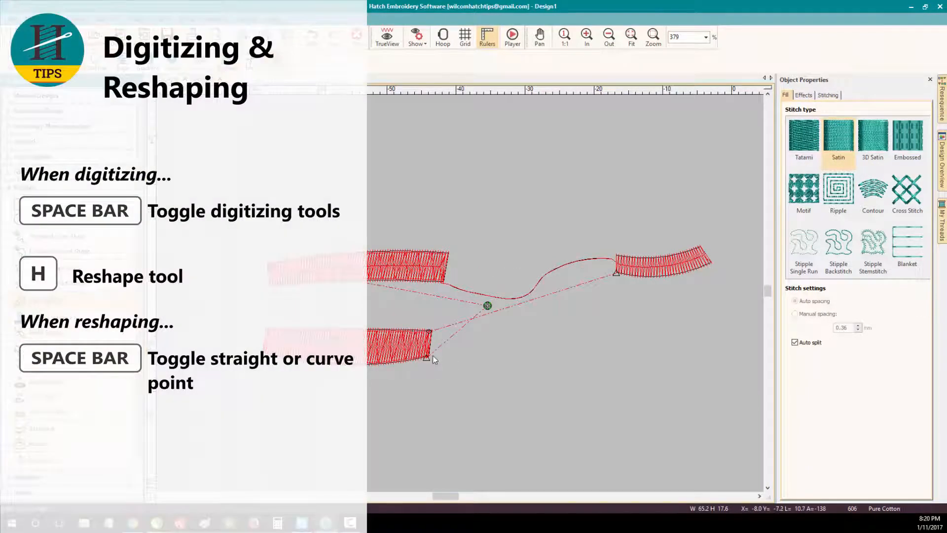
{"action": "left_click", "coordinate": [792, 94]}
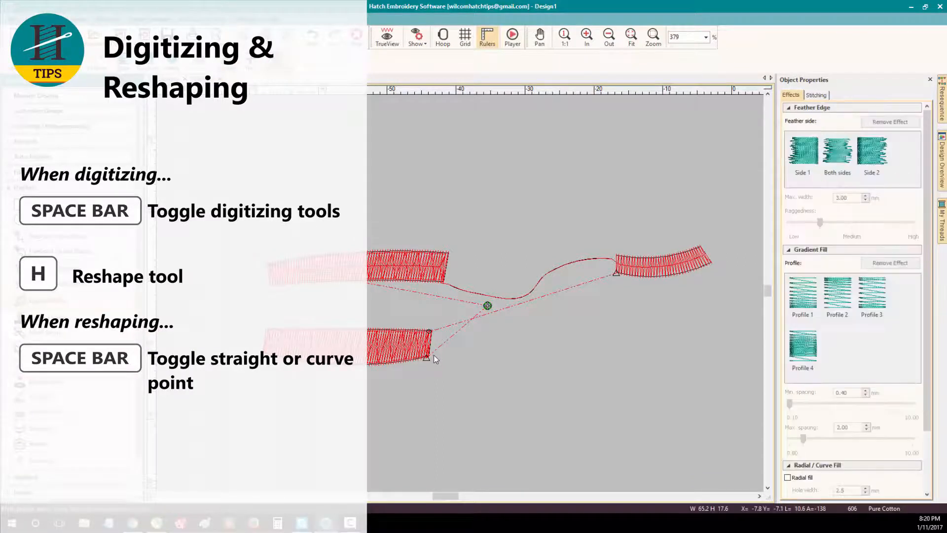
{"action": "mouse_move", "coordinate": [458, 369]}
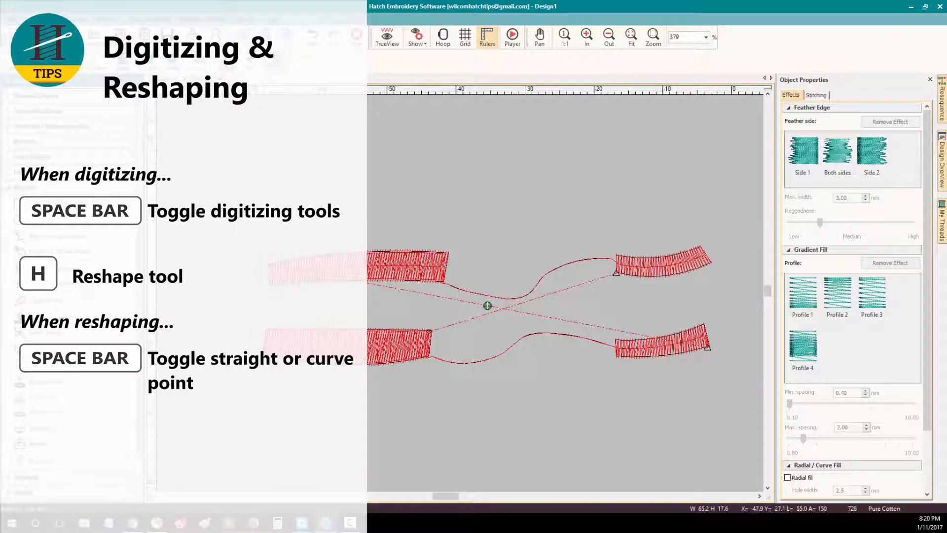
Step: End digitizing with the Select tool and select the lower right block
{"action": "left_click", "coordinate": [661, 346]}
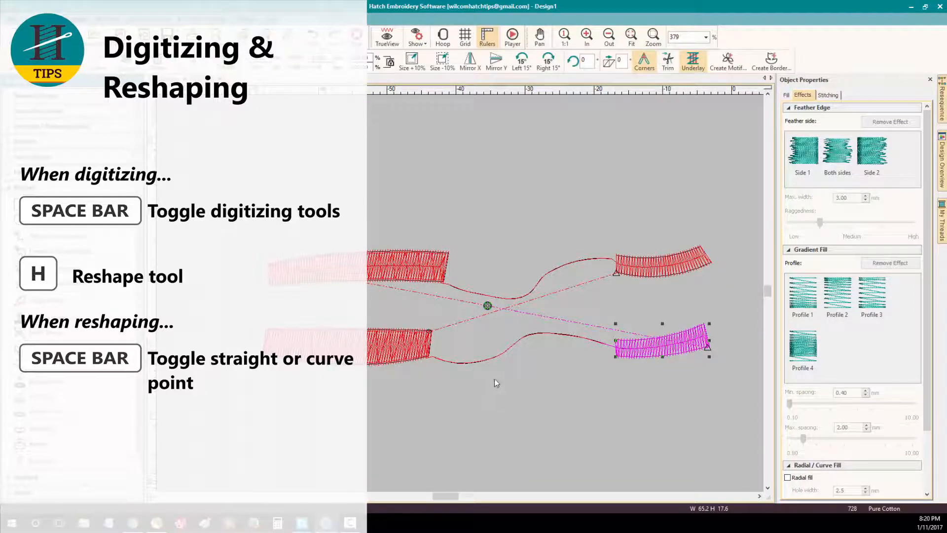
{"action": "mouse_move", "coordinate": [578, 392]}
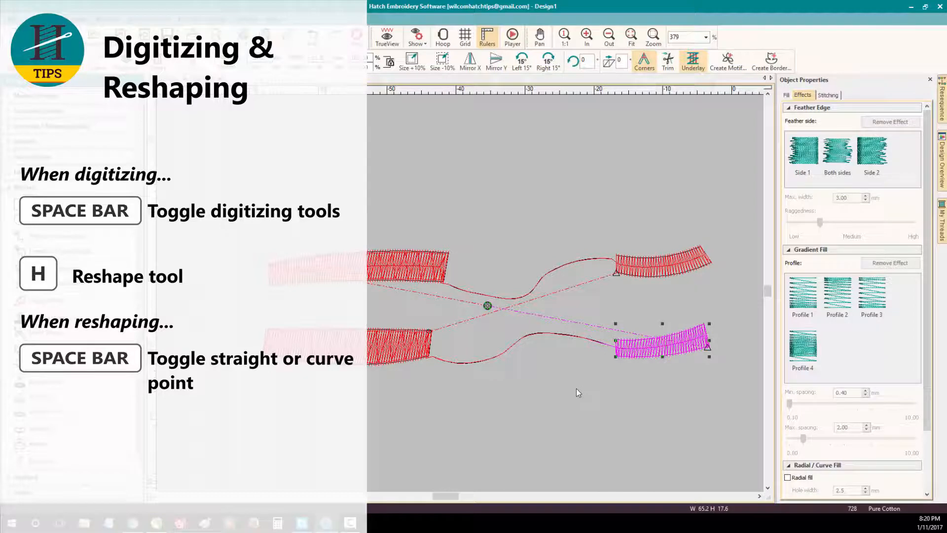